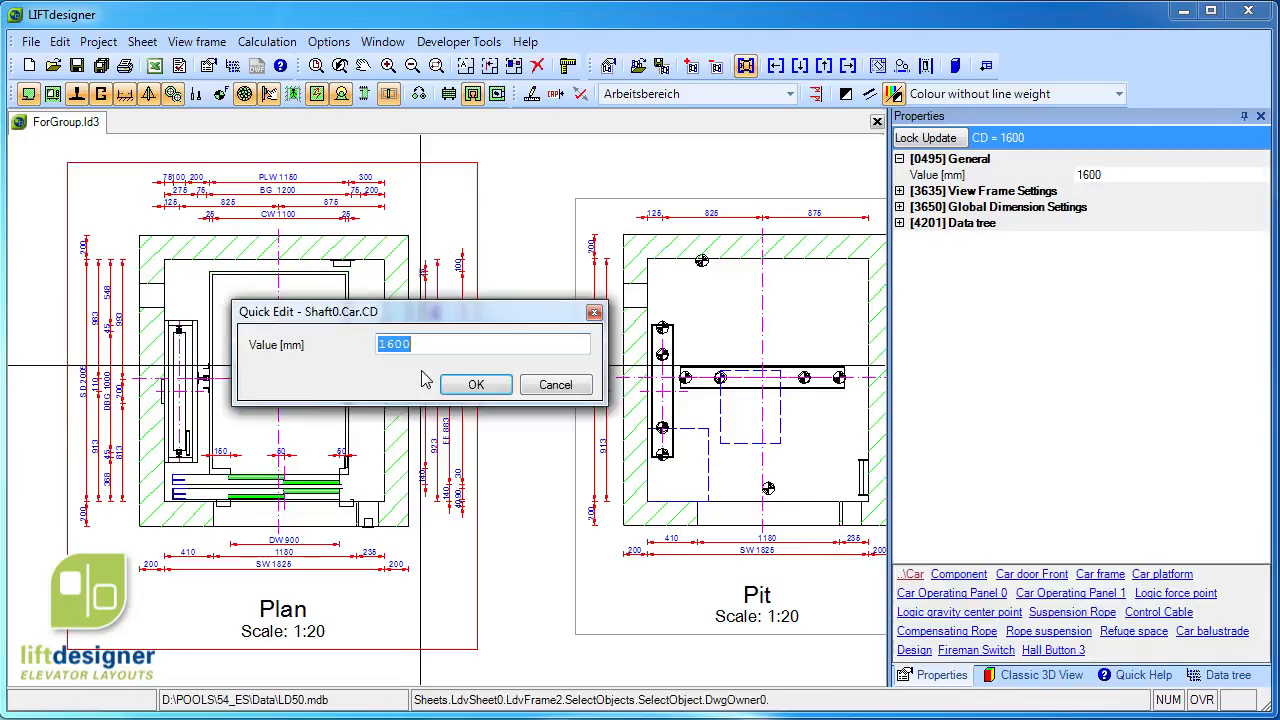
- Confirm the new car depth (CD) and car width (CW) values in the shaft plan
left_click(476, 384)
type("14")
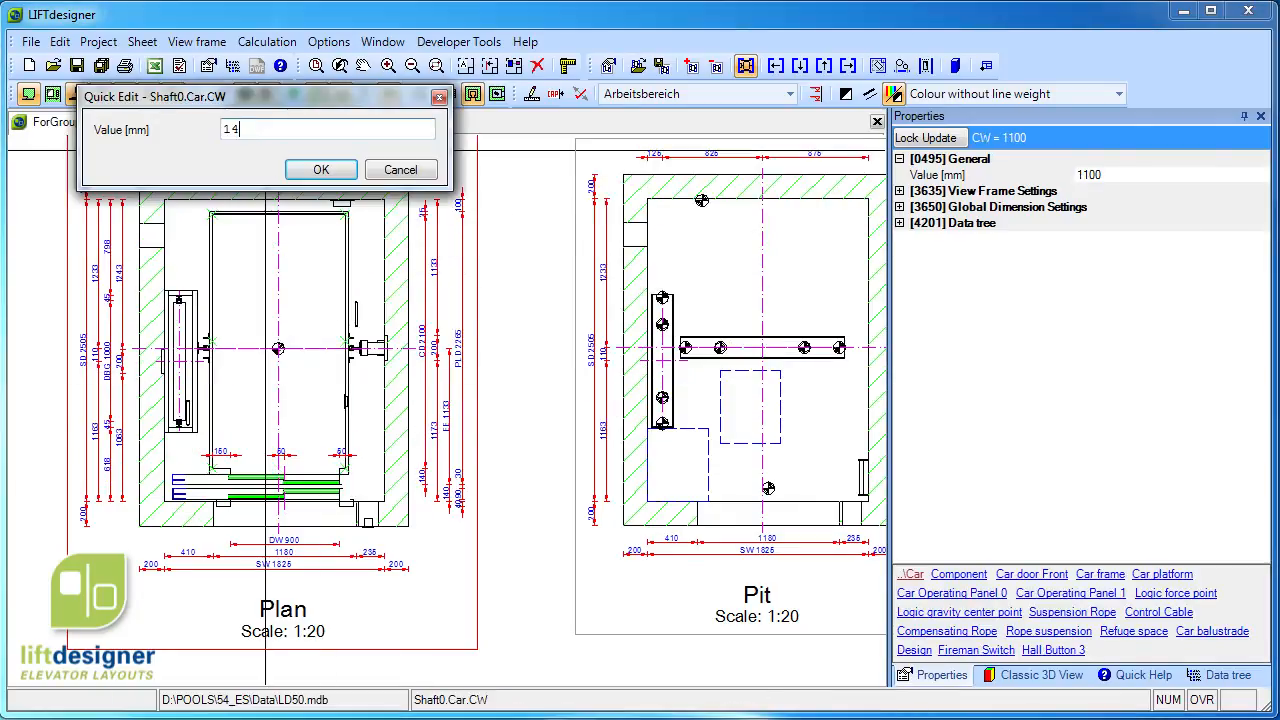
left_click(320, 168)
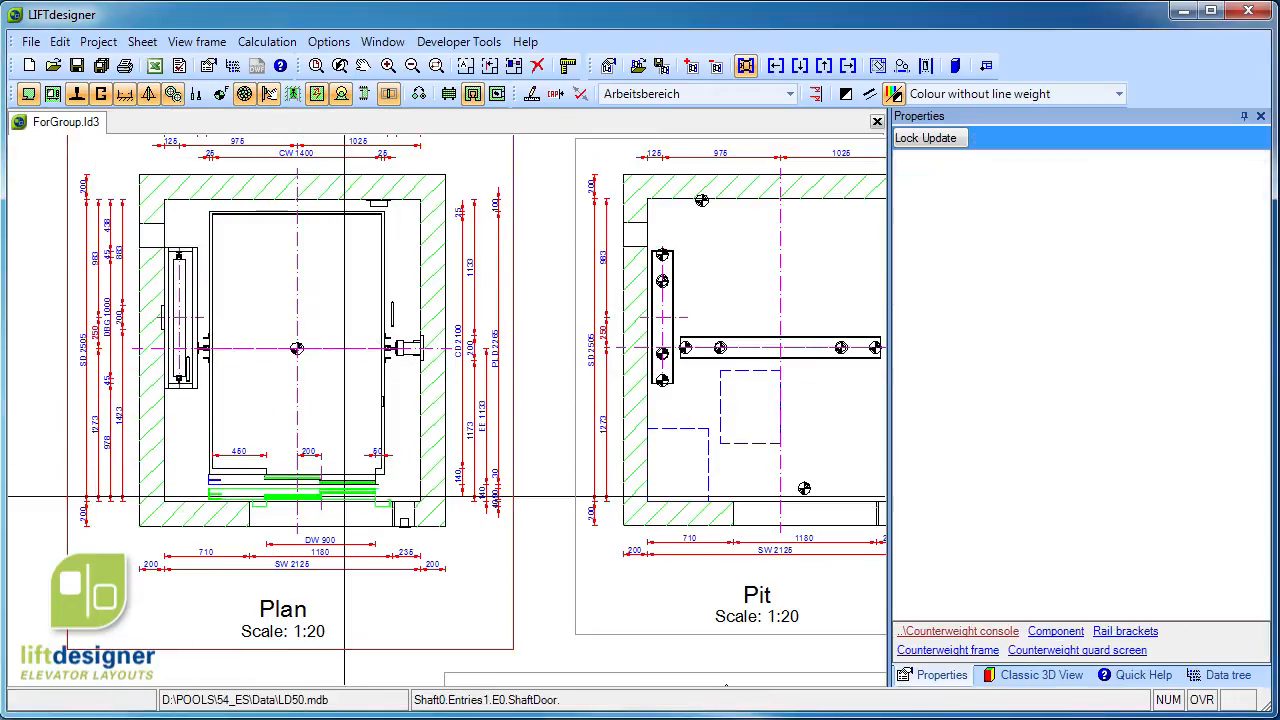
- Choose 1100 mm landing door width and accept the auto-matched car door
left_click(1260, 318)
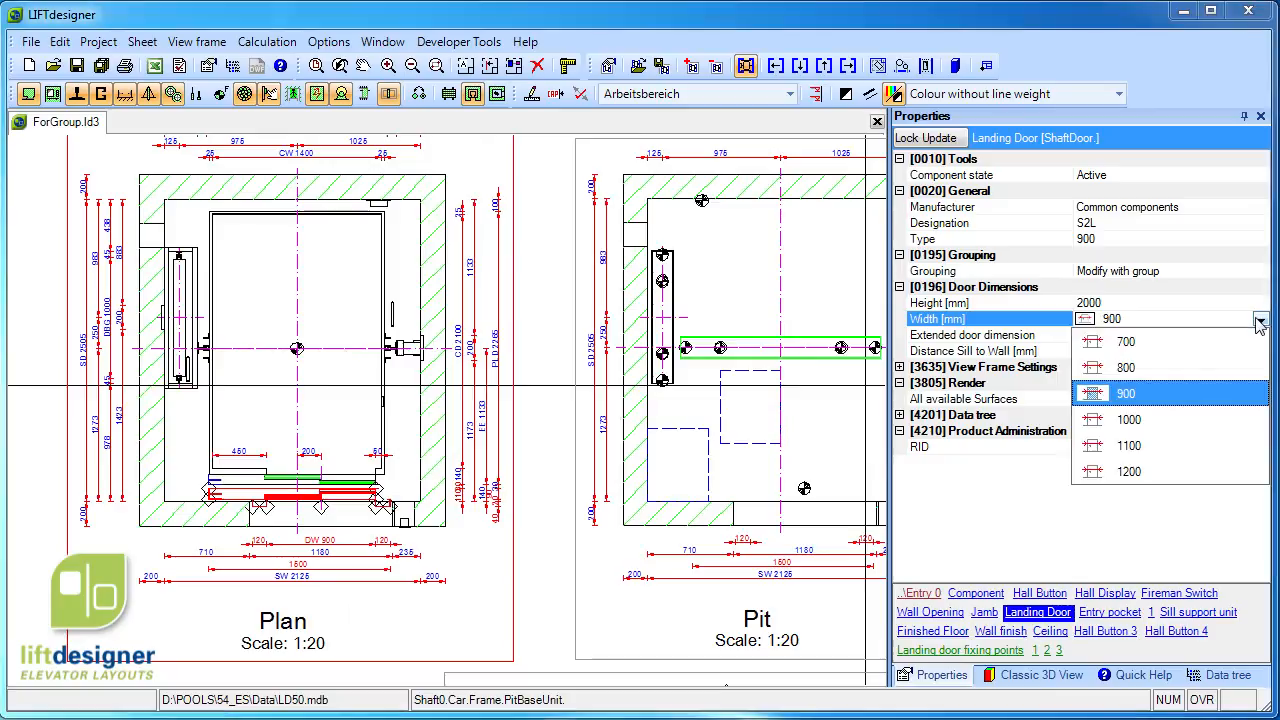
left_click(1128, 444)
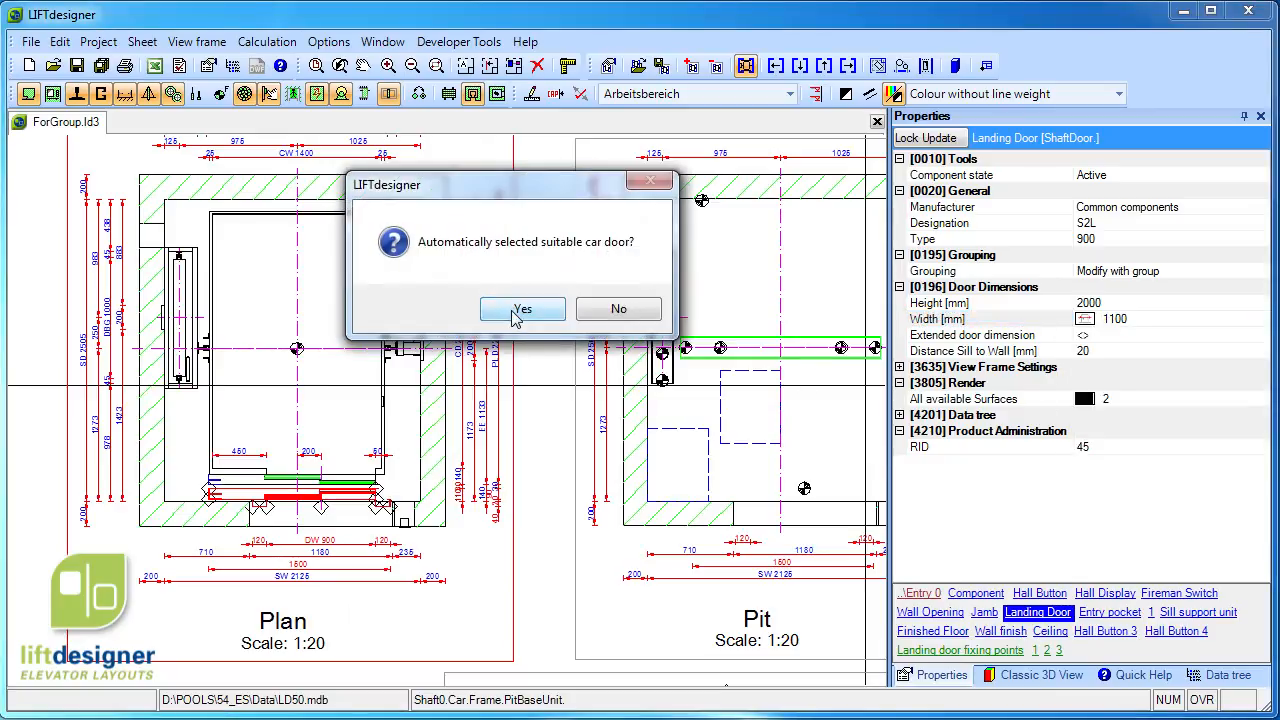
left_click(522, 308)
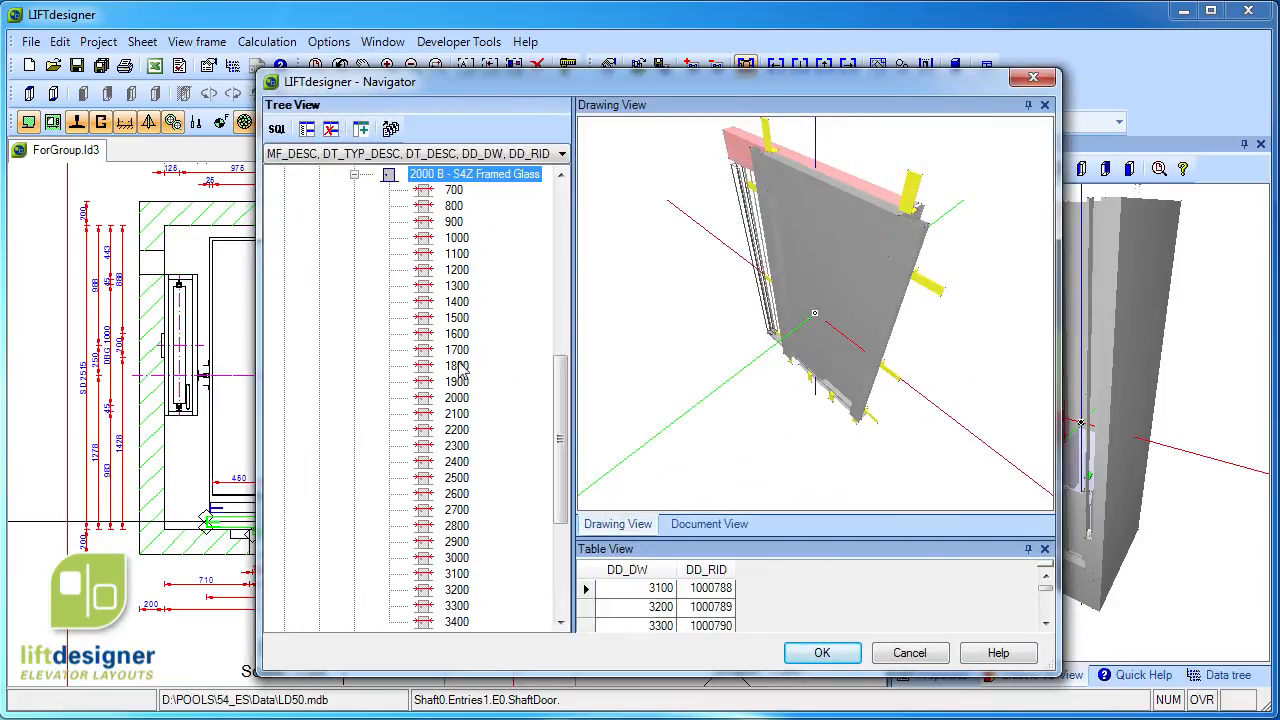
- Pick a door width from the Navigator catalogue and decline automatic car door selection
left_click(456, 236)
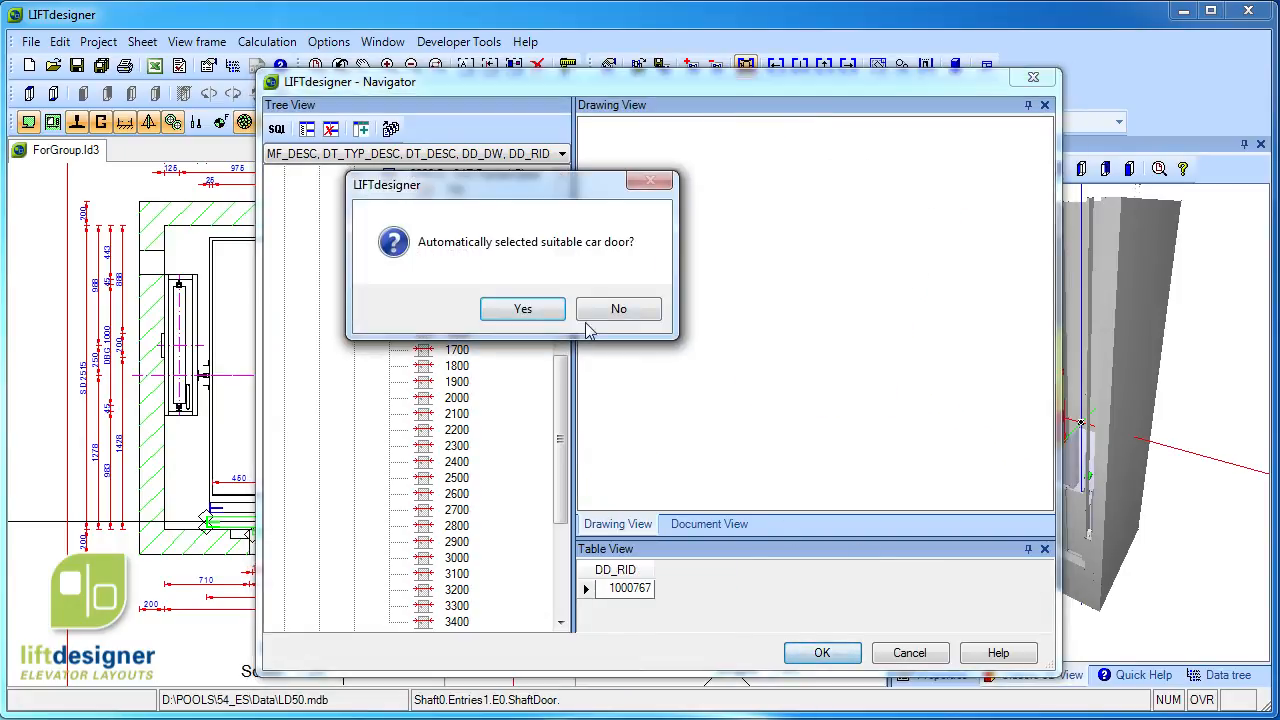
left_click(522, 308)
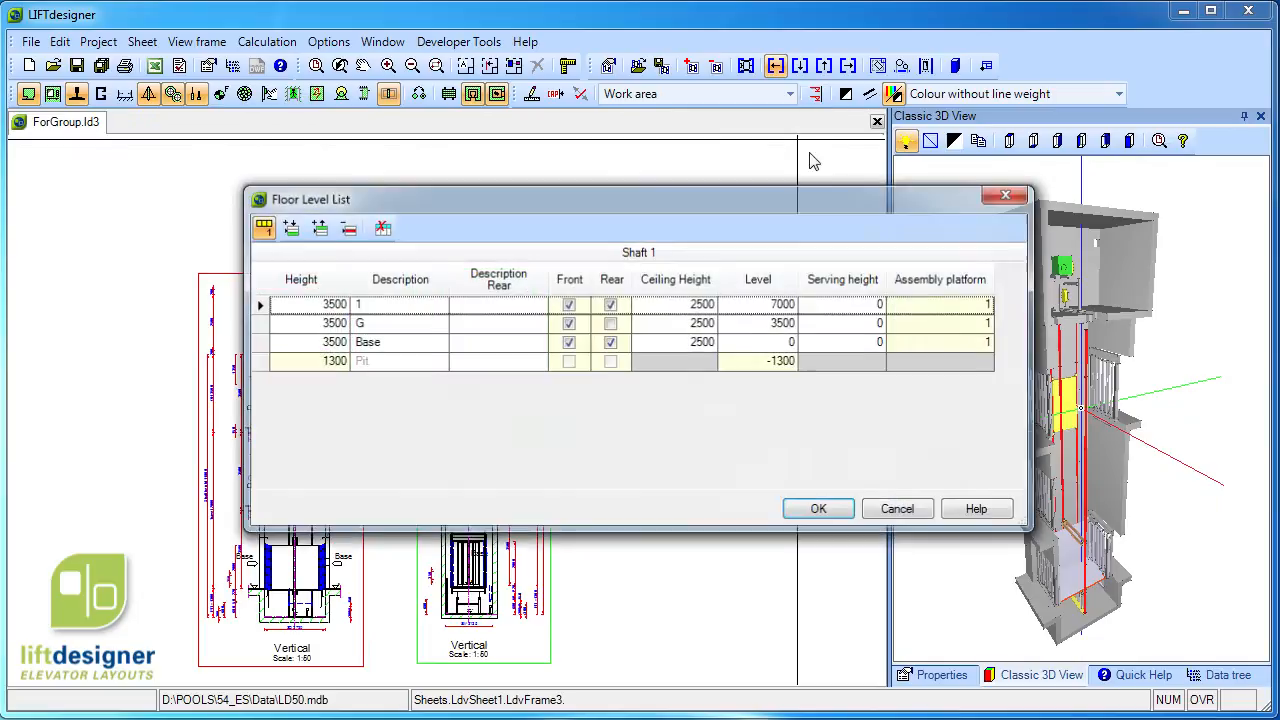
- Insert new floors above the top level in the Shaft 1 Floor Level List
left_click(288, 228)
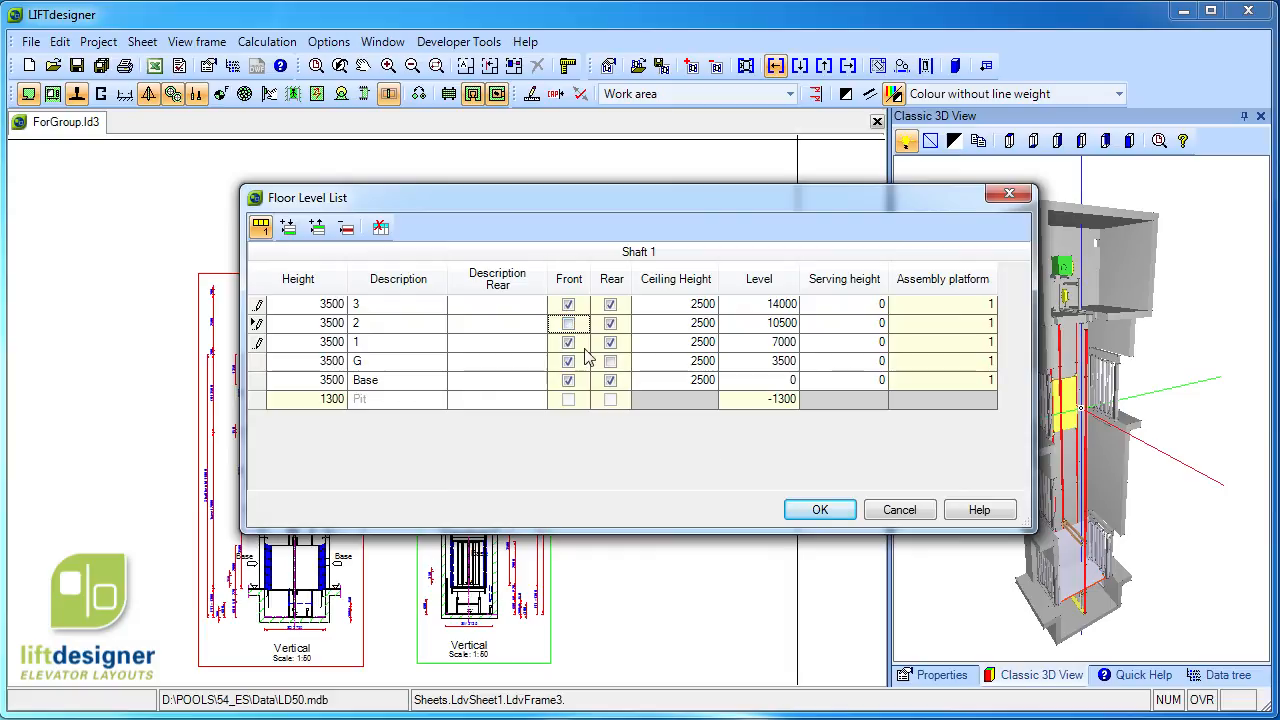
left_click(820, 510)
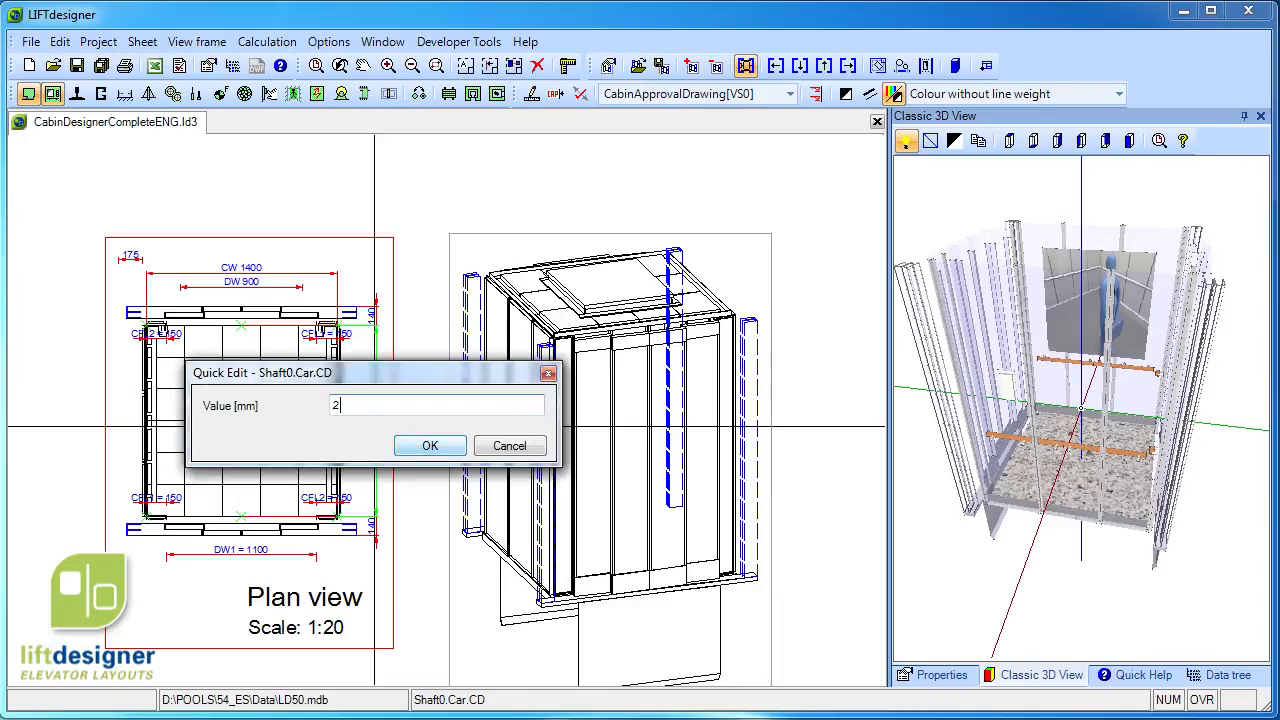
- Confirm the new car depth value on the cabin approval drawing
left_click(430, 444)
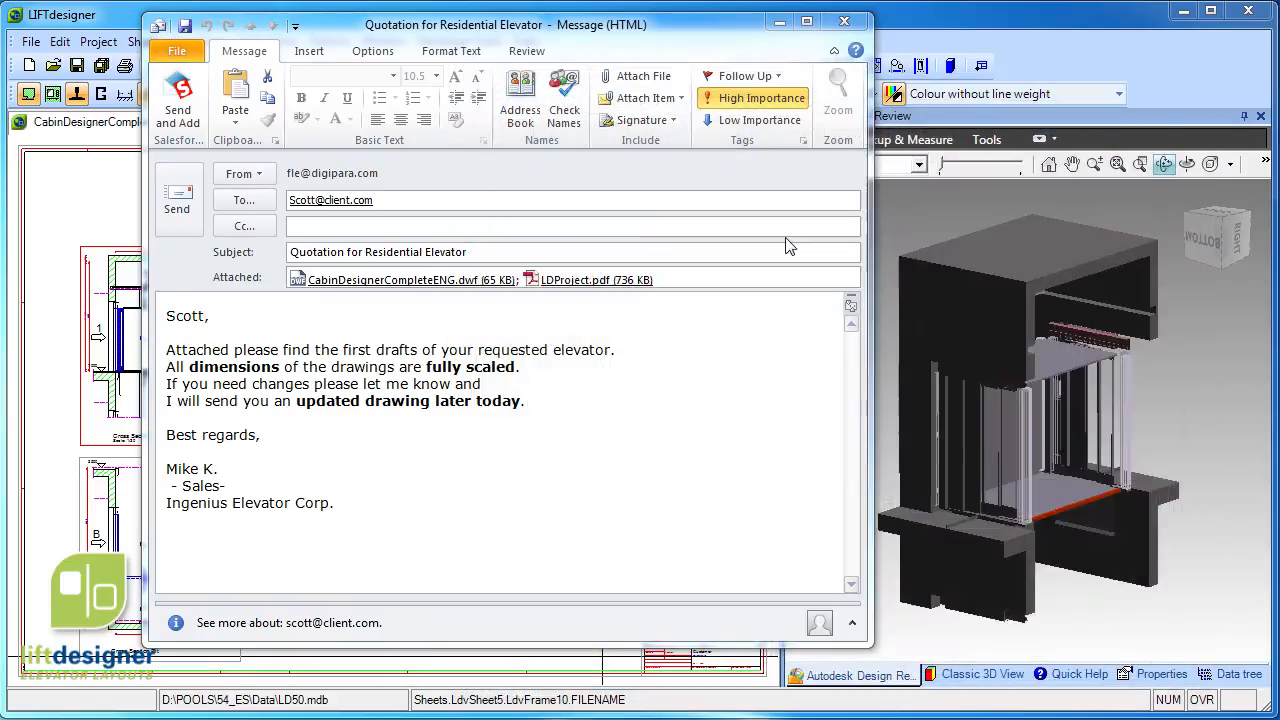
- Select the attached cabin DWF drawing in the quotation email to verify it
left_click(410, 280)
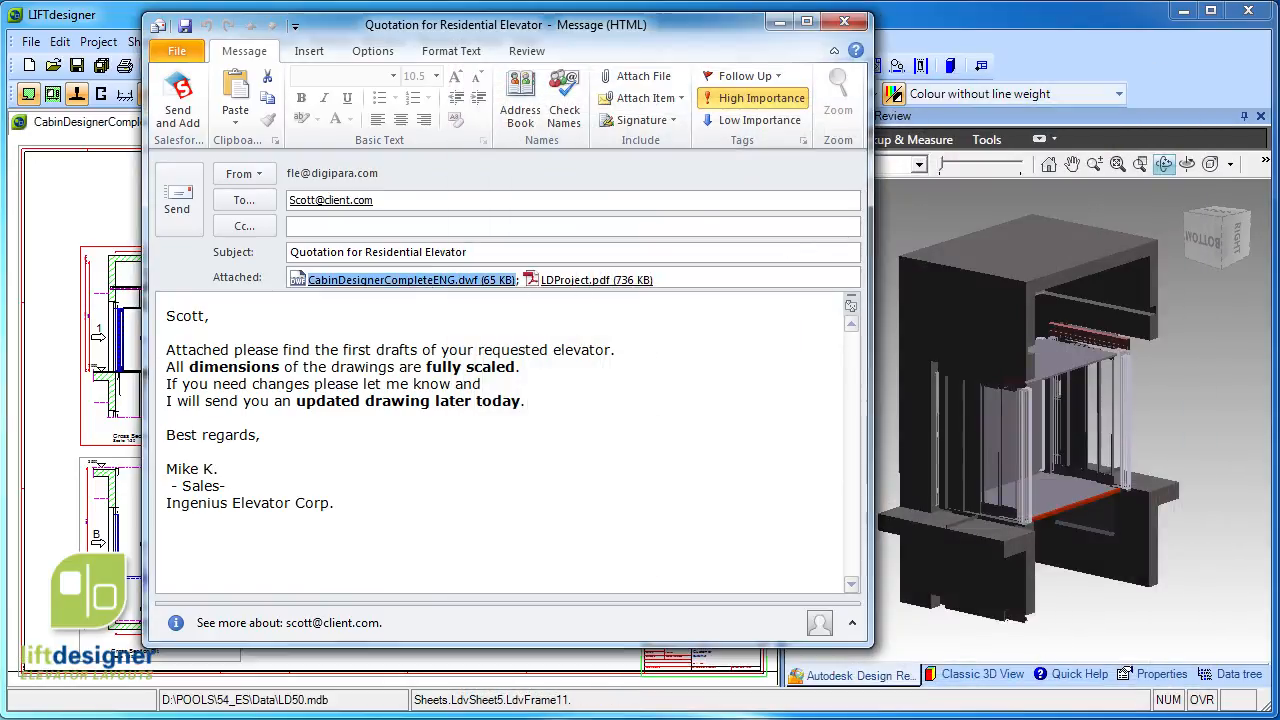